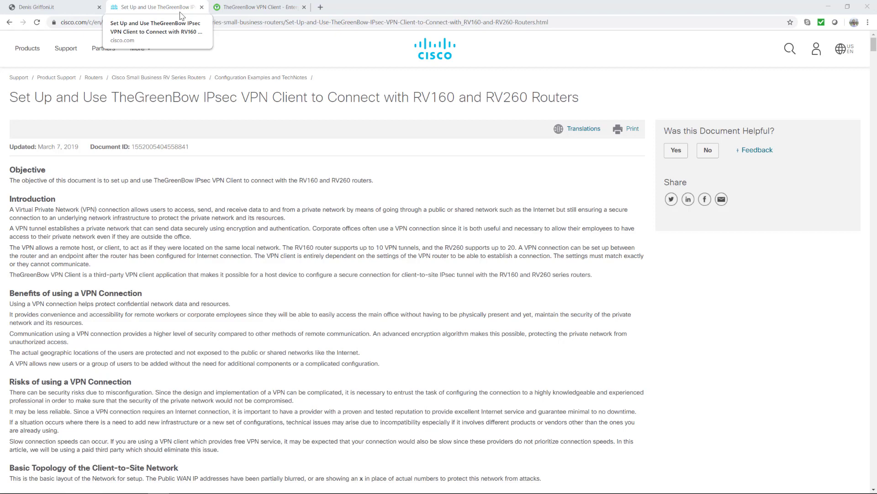
Step: Reach TheGreenBow products page via Support and download the VPN Client free trial
{"action": "left_click", "coordinate": [257, 6]}
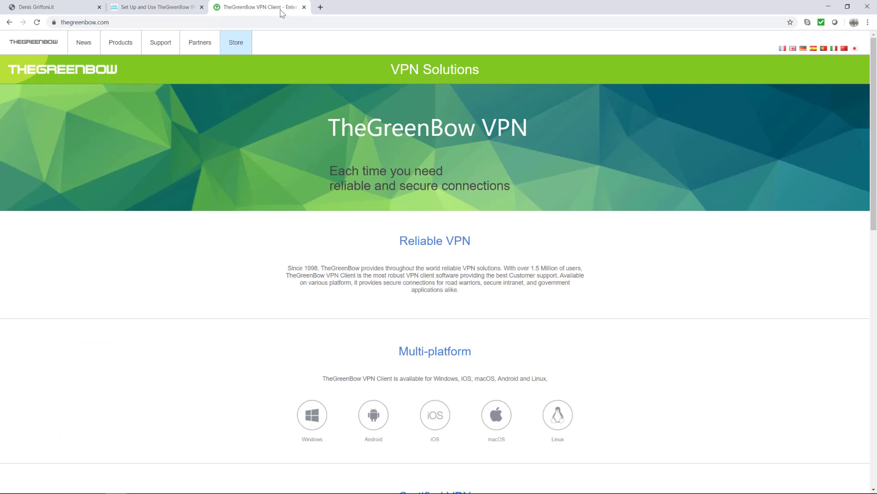
{"action": "left_click", "coordinate": [161, 42]}
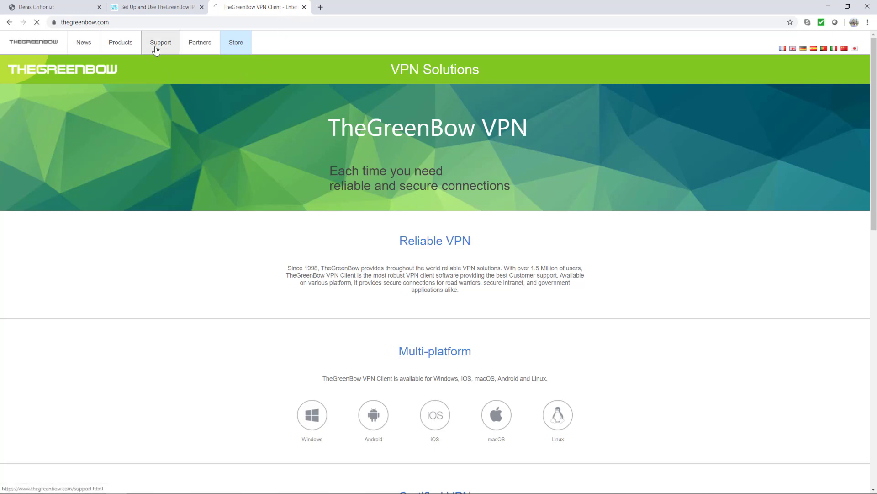
{"action": "left_click", "coordinate": [161, 42]}
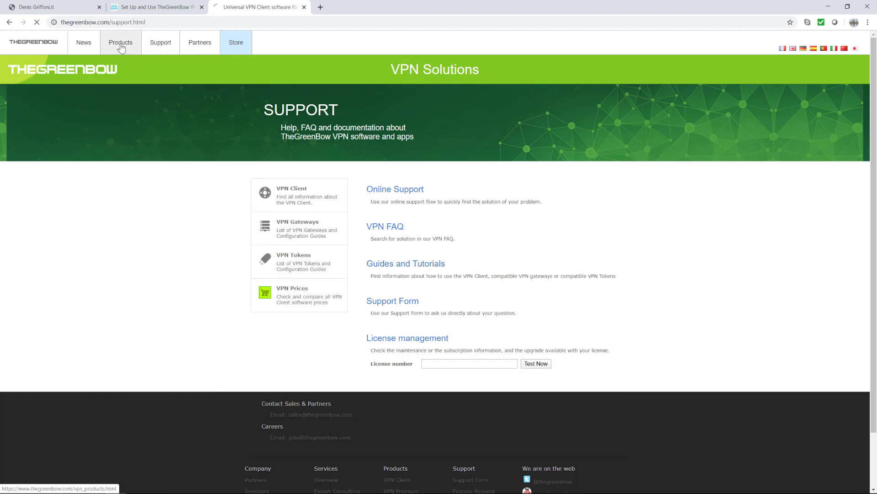
{"action": "left_click", "coordinate": [121, 42]}
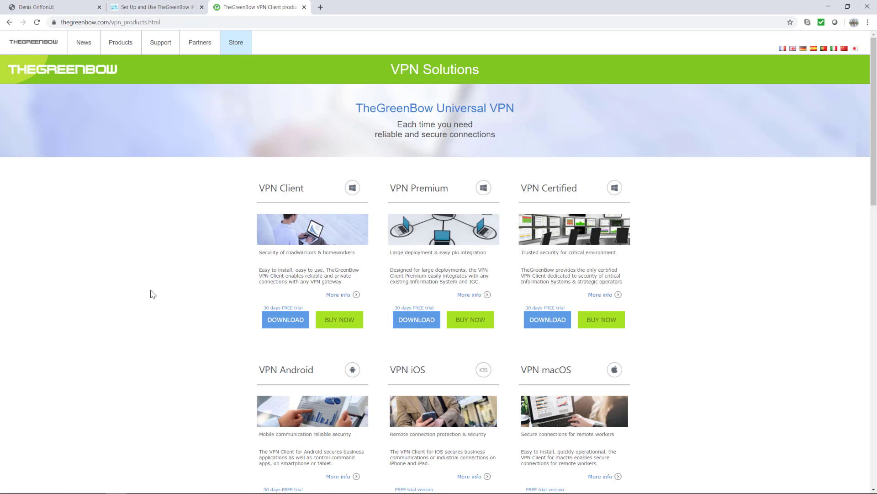
{"action": "left_click", "coordinate": [285, 320]}
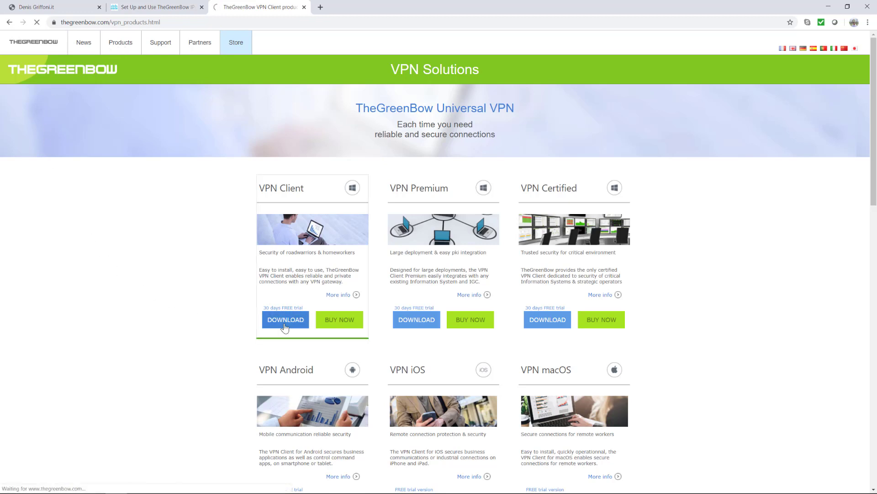
{"action": "left_click", "coordinate": [285, 319]}
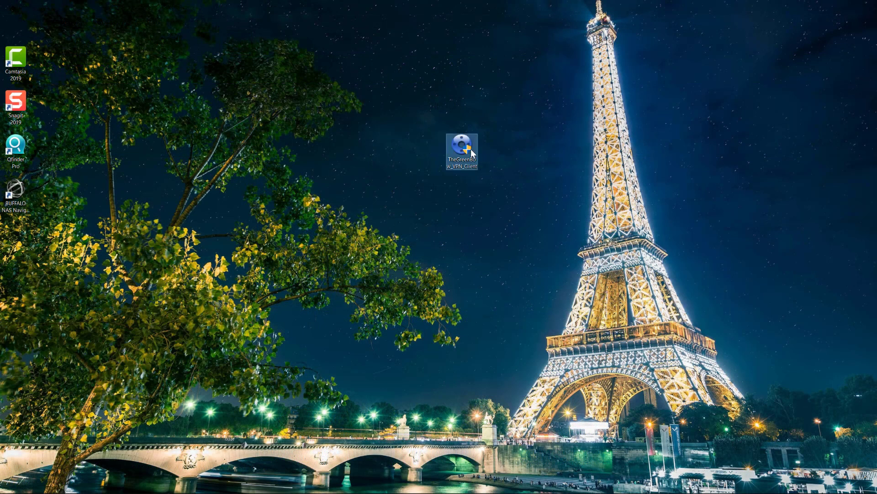
Step: Launch the downloaded installer from the desktop and keep English as the setup language
{"action": "double_click", "coordinate": [461, 143]}
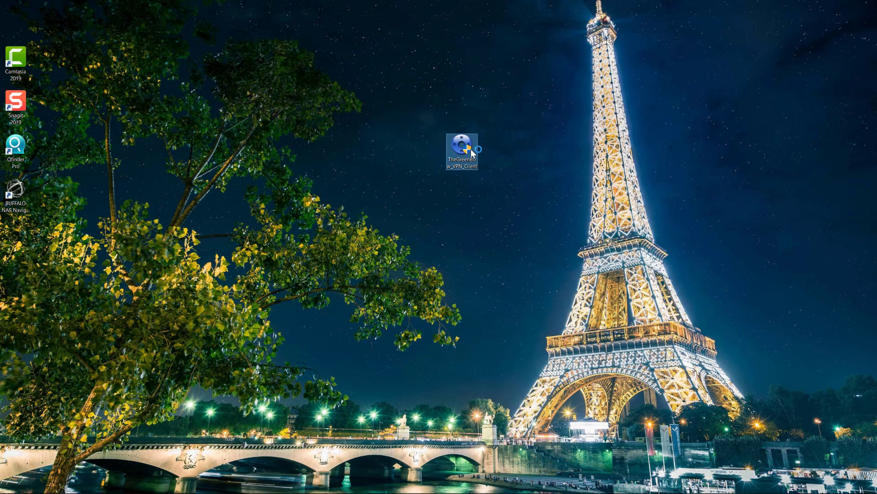
{"action": "double_click", "coordinate": [461, 145]}
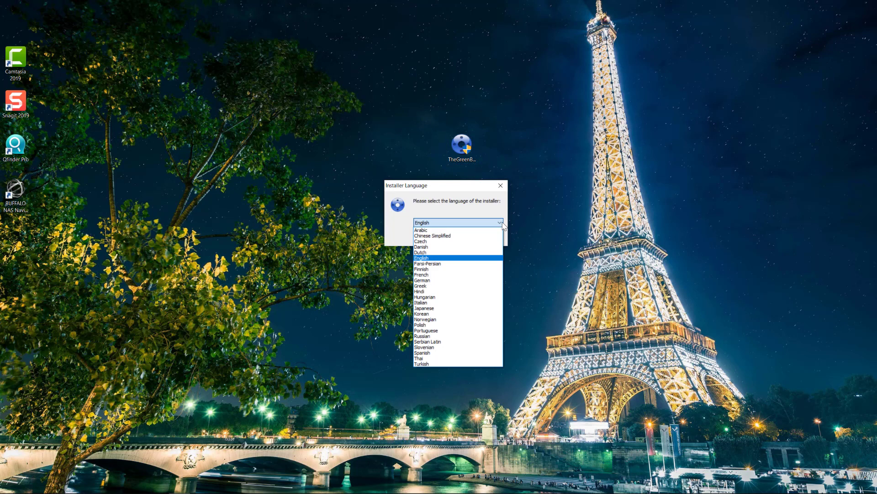
{"action": "left_click", "coordinate": [446, 238]}
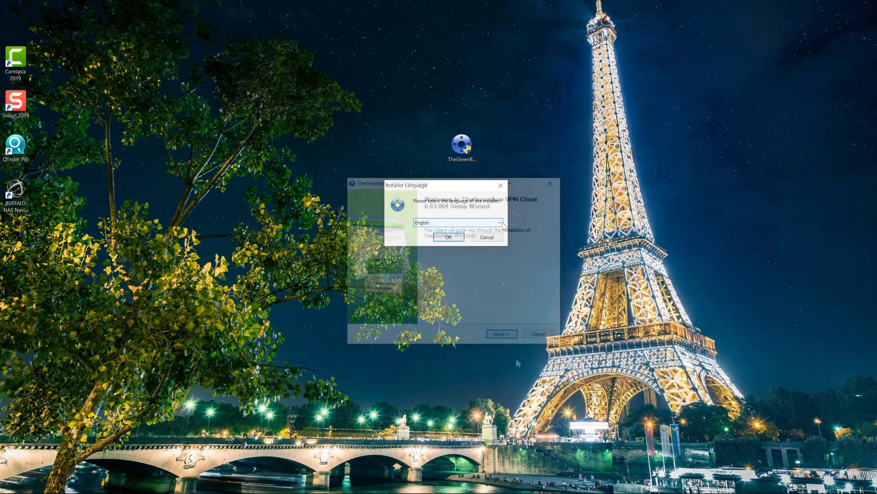
{"action": "left_click", "coordinate": [447, 237]}
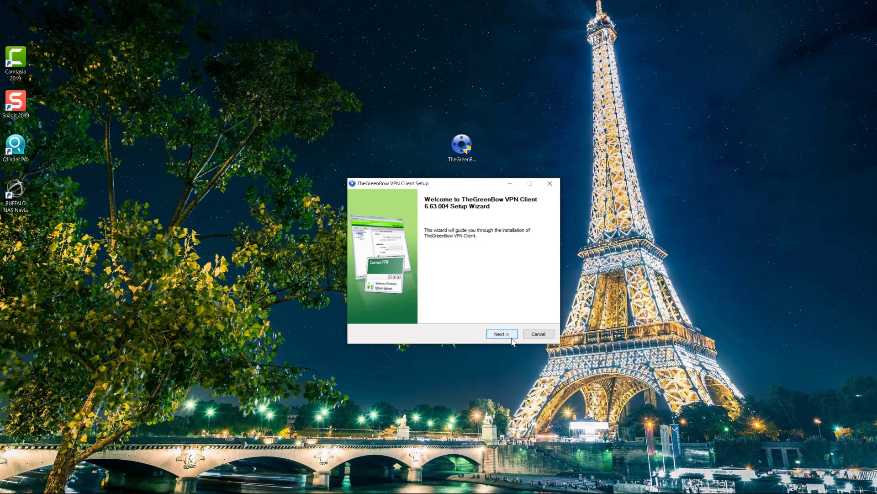
Step: Complete the setup wizard accepting the license, default folder and shortcuts, then finish
{"action": "left_click", "coordinate": [500, 333]}
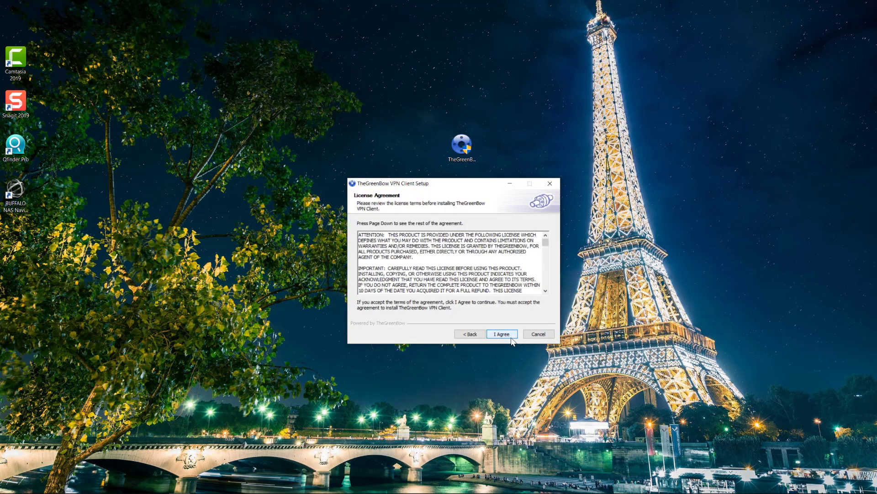
{"action": "left_click", "coordinate": [501, 333]}
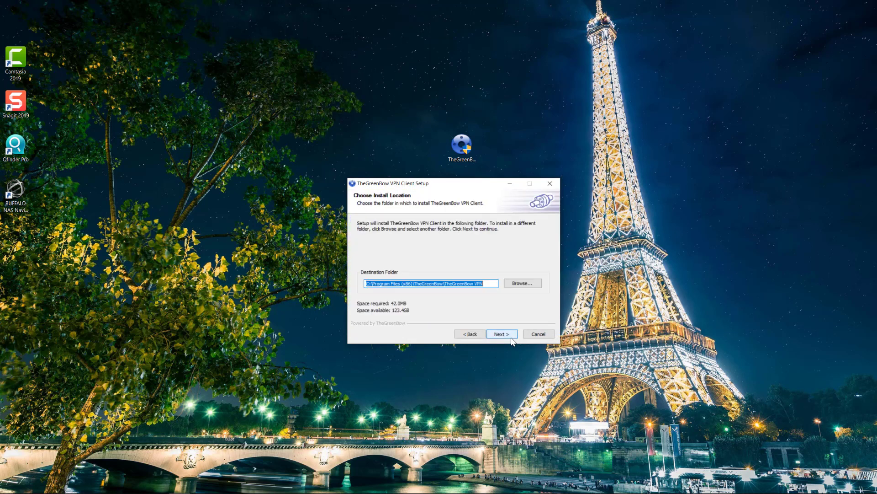
{"action": "left_click", "coordinate": [501, 334]}
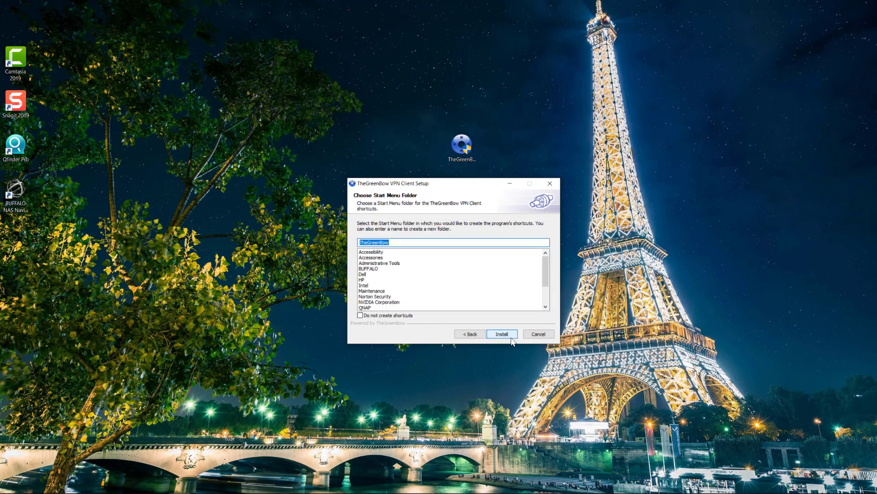
{"action": "left_click", "coordinate": [502, 334]}
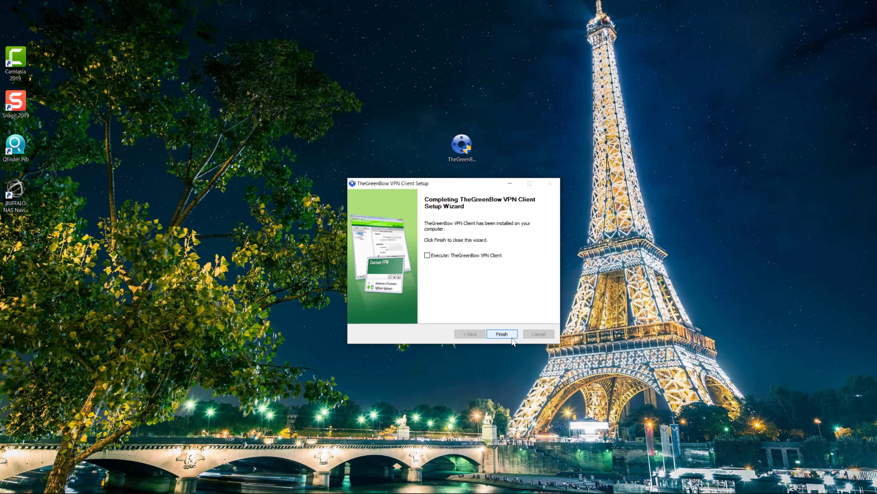
{"action": "left_click", "coordinate": [501, 334]}
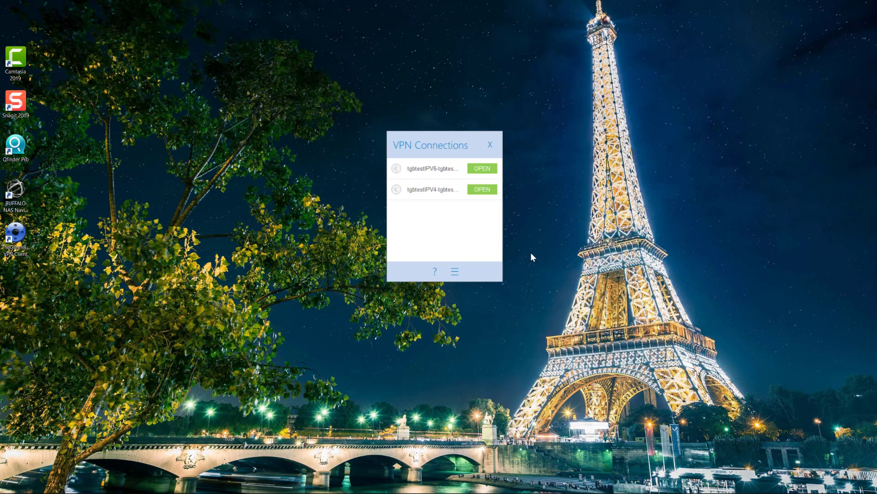
Step: Open the tgbtestIPV4 tunnel and read the Welcome file on \\192.168.175.50\share
{"action": "left_click", "coordinate": [482, 190]}
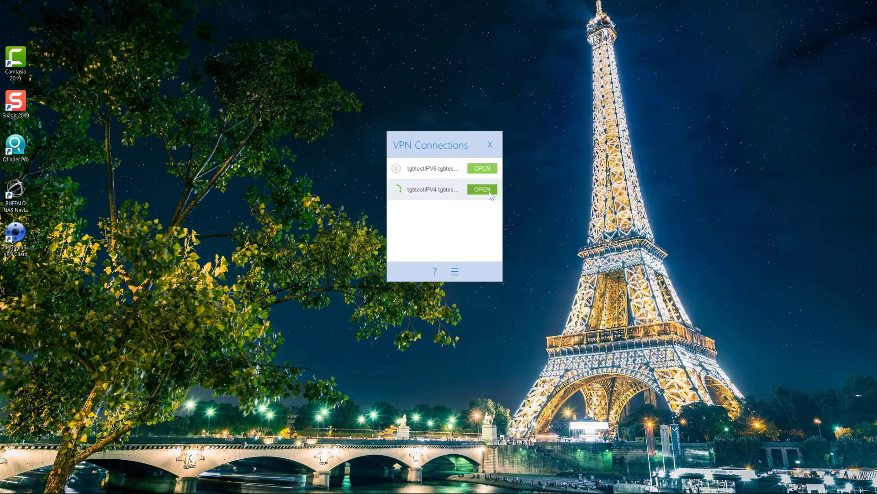
{"action": "left_click", "coordinate": [482, 189]}
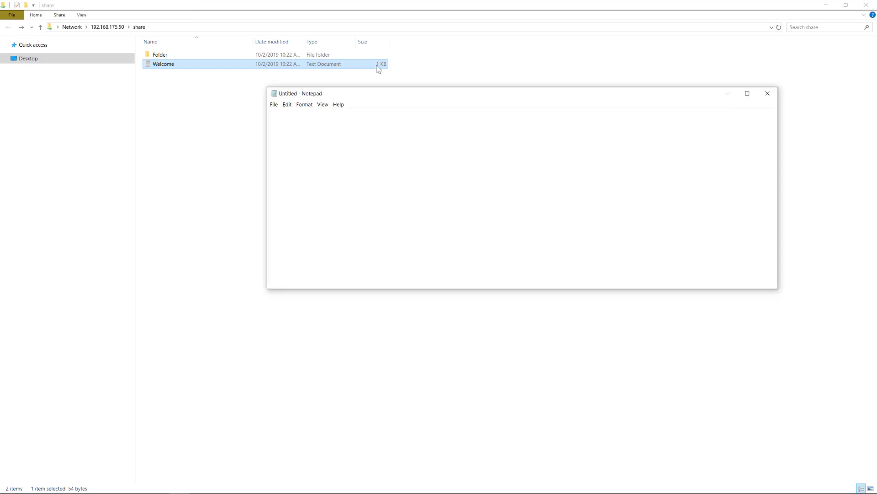
{"action": "double_click", "coordinate": [162, 64]}
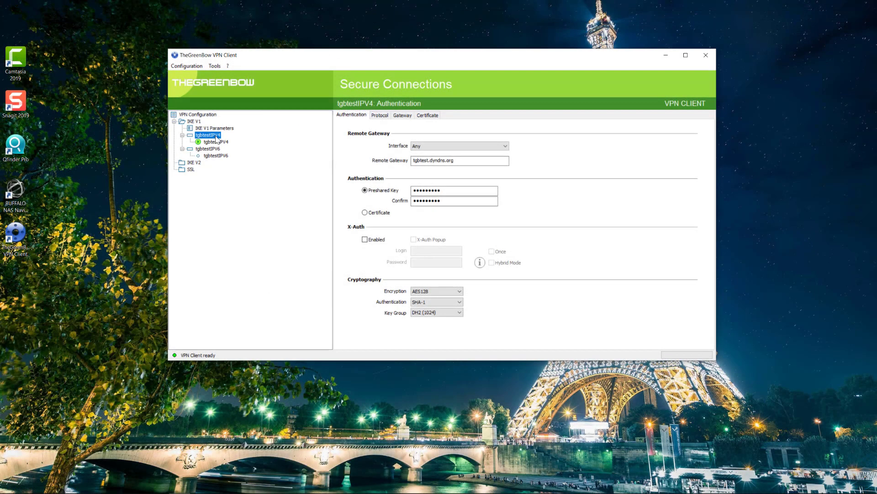
Step: Review tgbtestIPV4 phase 1 Protocol, Gateway and Certificate settings
{"action": "left_click", "coordinate": [380, 115]}
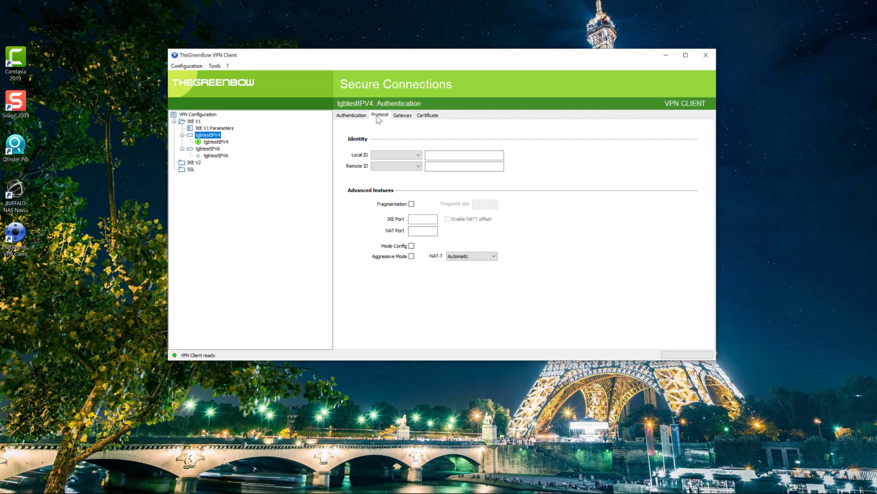
{"action": "mouse_move", "coordinate": [407, 123]}
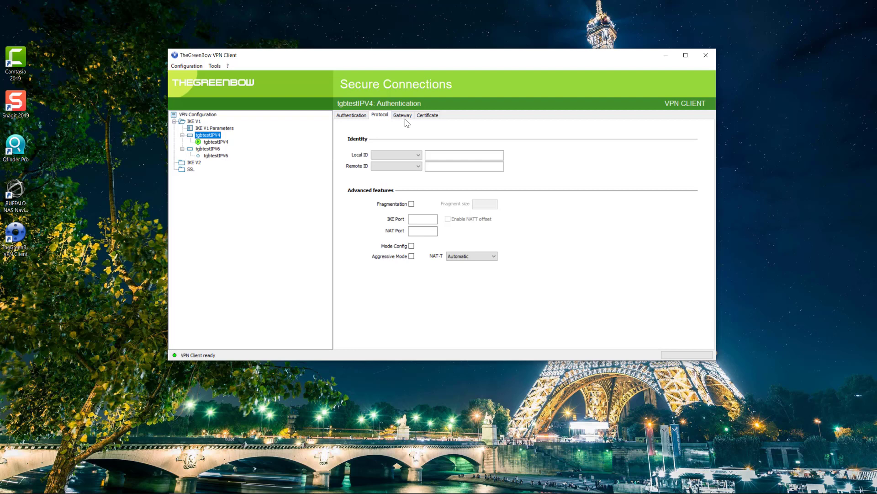
{"action": "left_click", "coordinate": [402, 115]}
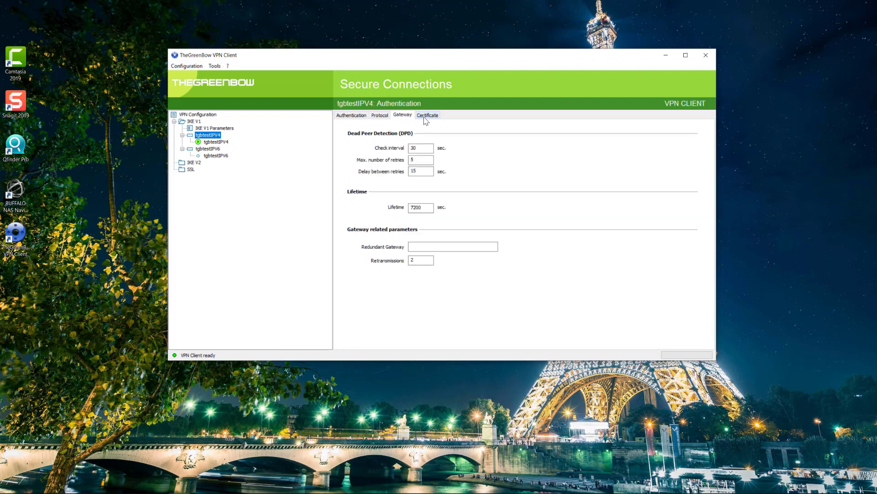
{"action": "left_click", "coordinate": [427, 115]}
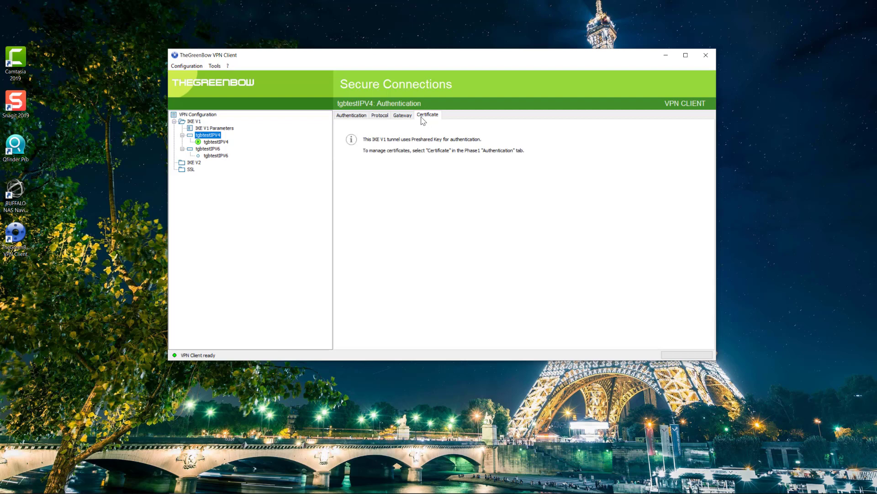
Step: Review the tgbtestIPV4 IPsec child's Advanced, Automation and Remote Sharing settings
{"action": "left_click", "coordinate": [211, 142]}
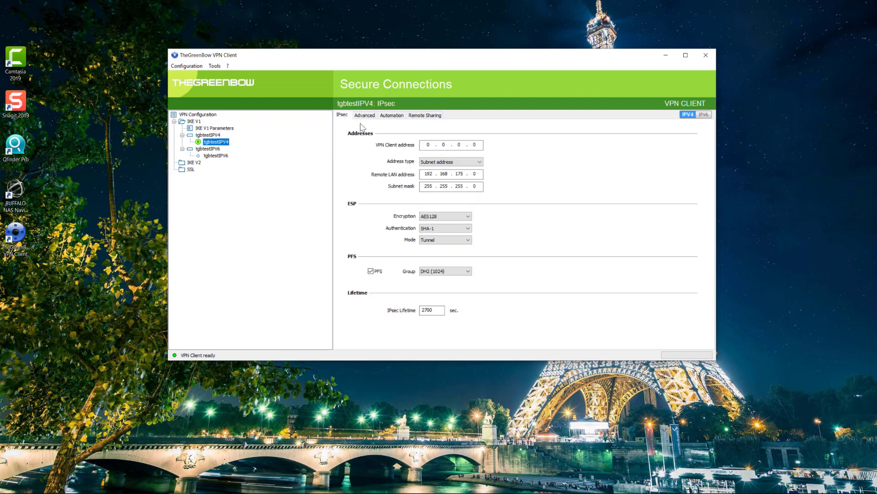
{"action": "left_click", "coordinate": [364, 115]}
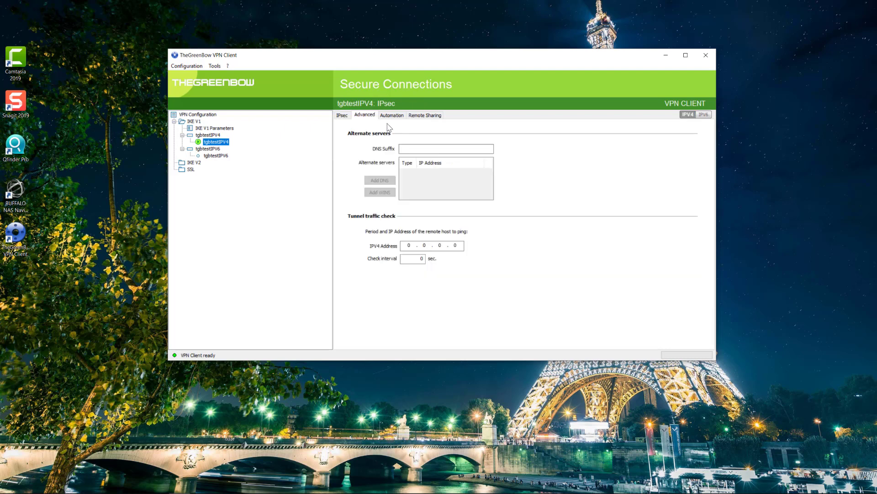
{"action": "left_click", "coordinate": [393, 115]}
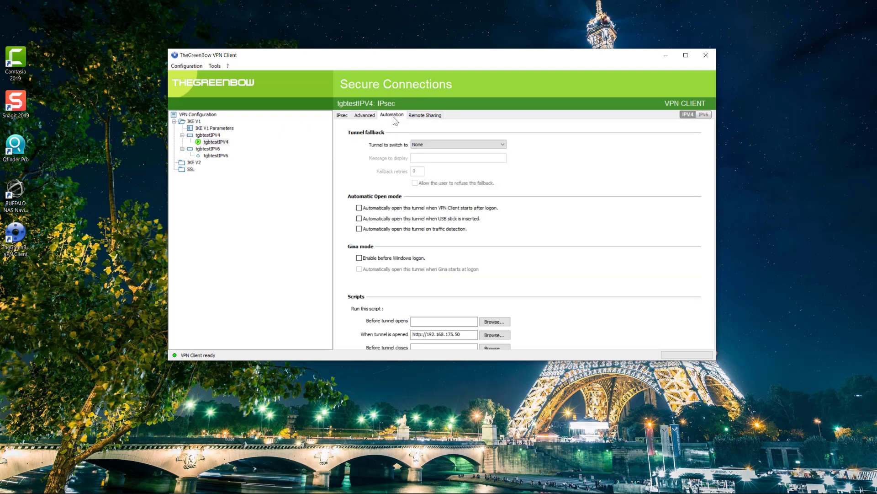
{"action": "left_click", "coordinate": [425, 116]}
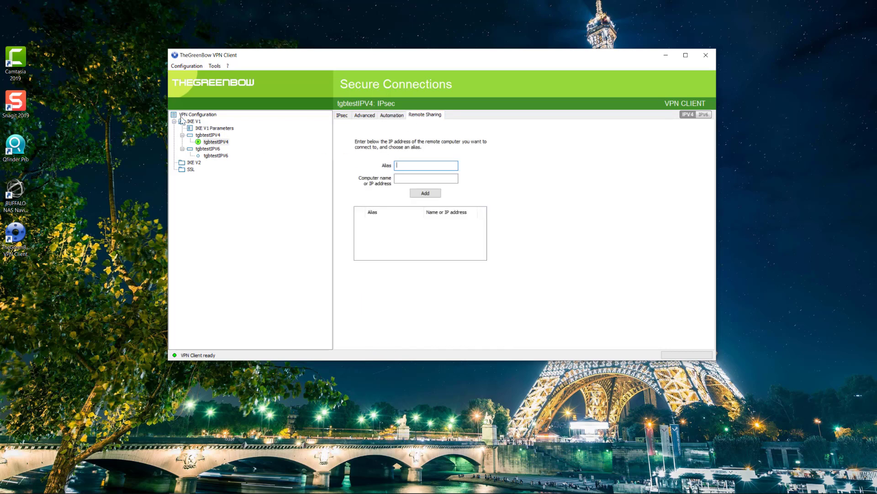
Step: Import the 'export before uninstall' configuration, closing tunnels, and add it to the current one
{"action": "left_click", "coordinate": [186, 66]}
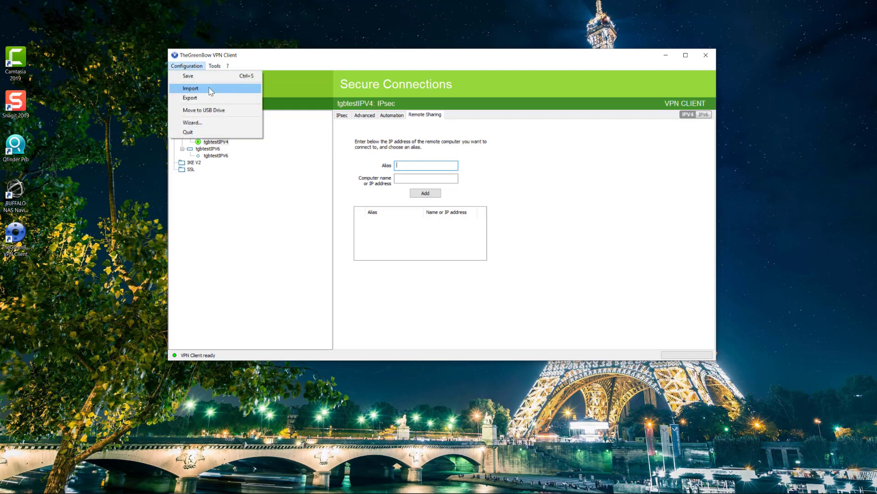
{"action": "left_click", "coordinate": [190, 88]}
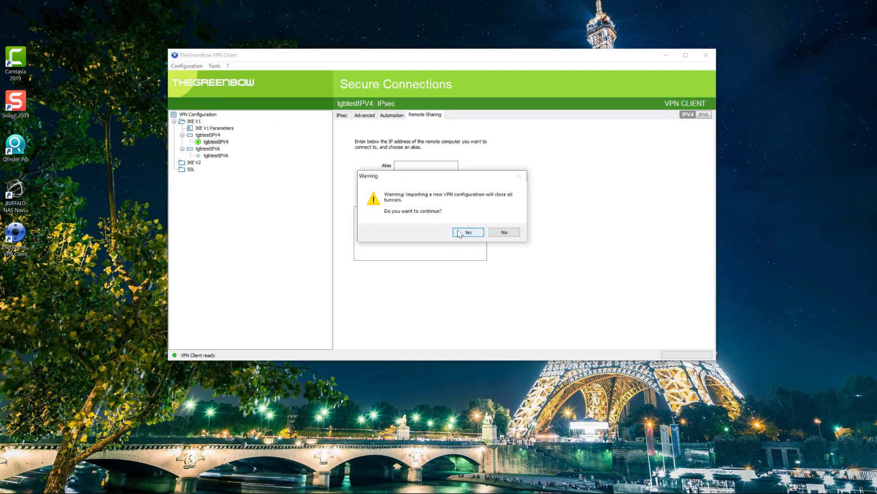
{"action": "left_click", "coordinate": [468, 231]}
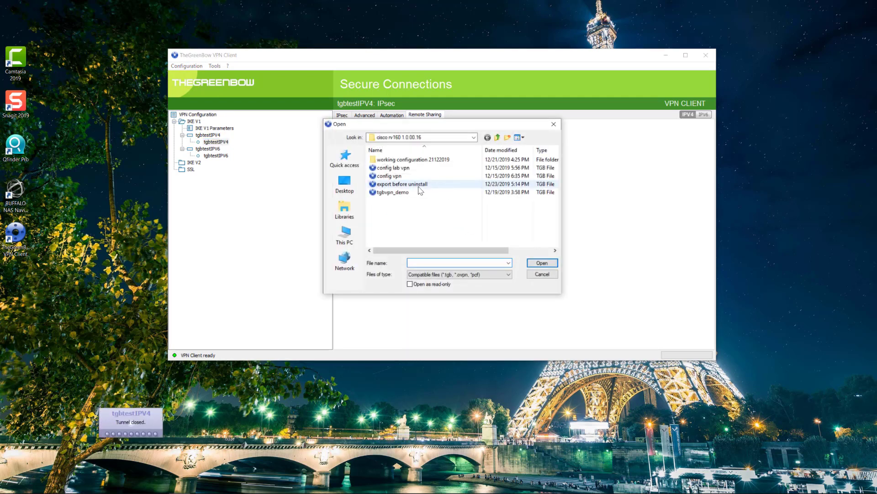
{"action": "left_click", "coordinate": [540, 263]}
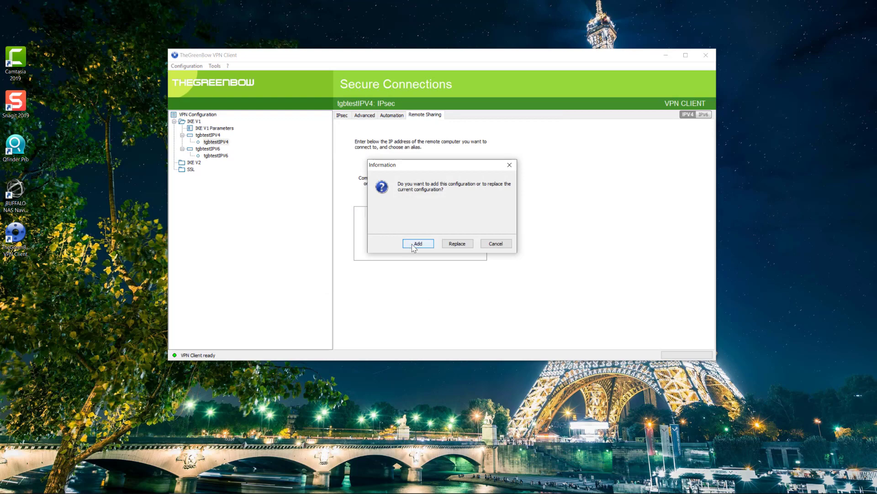
{"action": "left_click", "coordinate": [417, 243]}
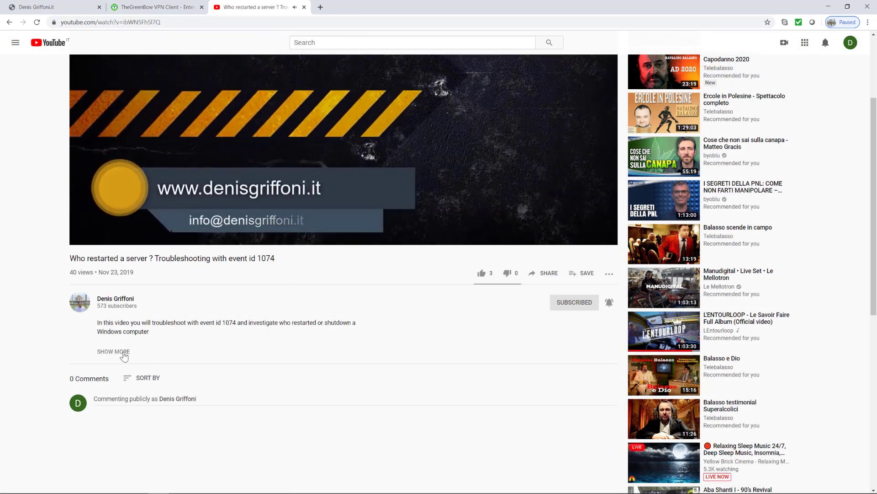
Step: Expand the full description of the YouTube troubleshooting video
{"action": "left_click", "coordinate": [113, 351]}
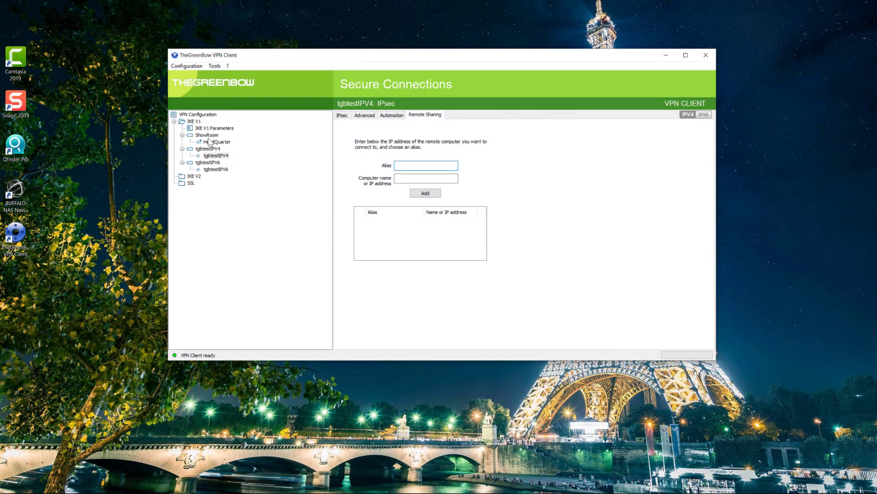
Step: Select the ShowRoom tunnel in the configuration tree and view its phase 1 authentication
{"action": "left_click", "coordinate": [207, 136]}
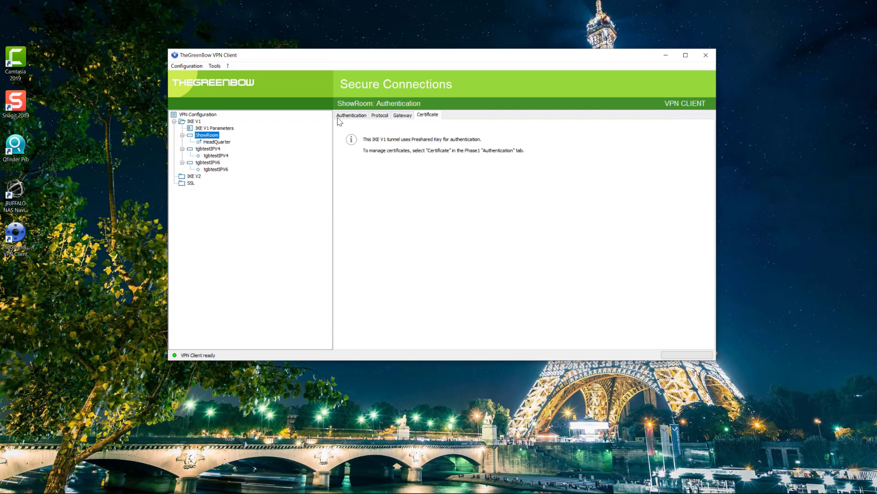
{"action": "left_click", "coordinate": [351, 115]}
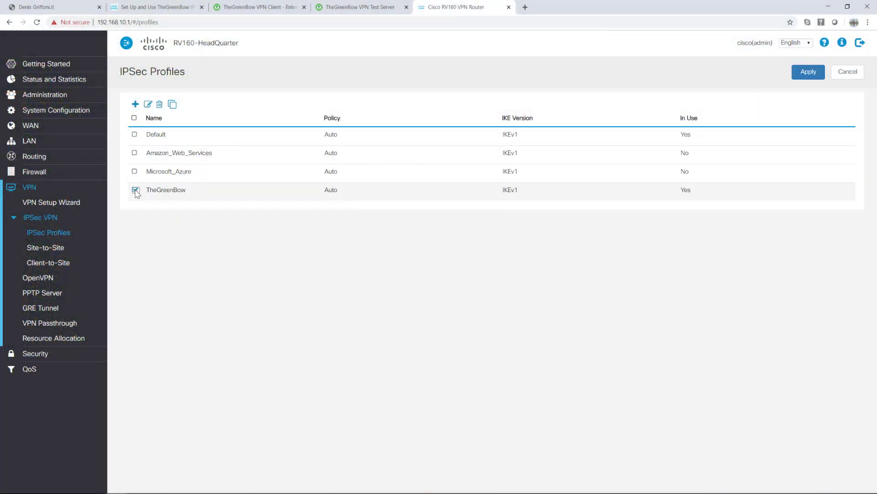
Step: Edit TheGreenBow IPsec profile on the RV160, then edit the VPNTunnel client-to-site tunnel
{"action": "left_click", "coordinate": [148, 105]}
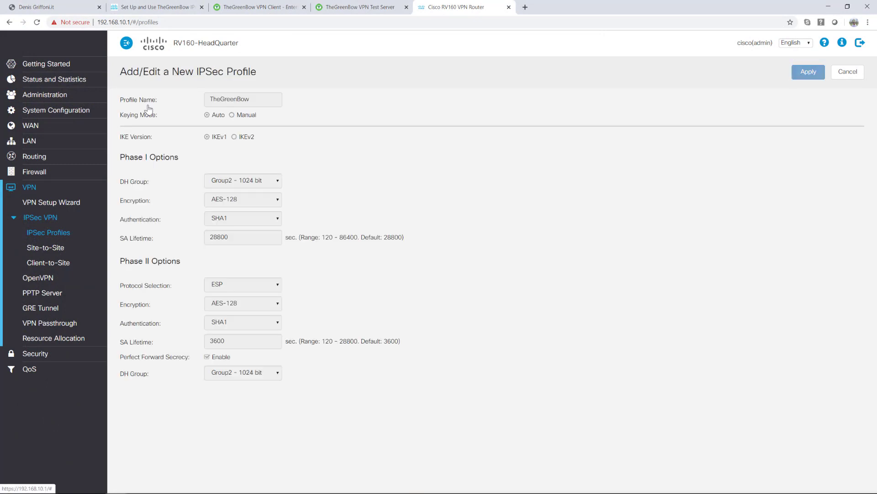
{"action": "mouse_move", "coordinate": [317, 104]}
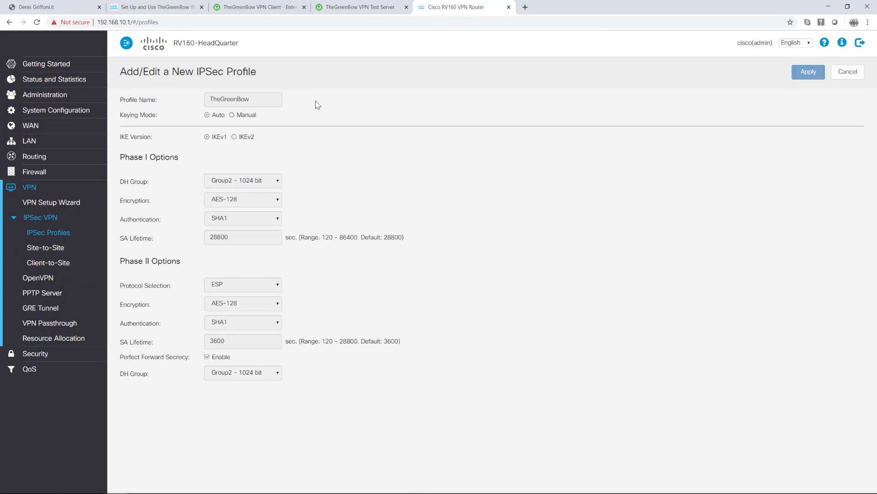
{"action": "left_click", "coordinate": [48, 262]}
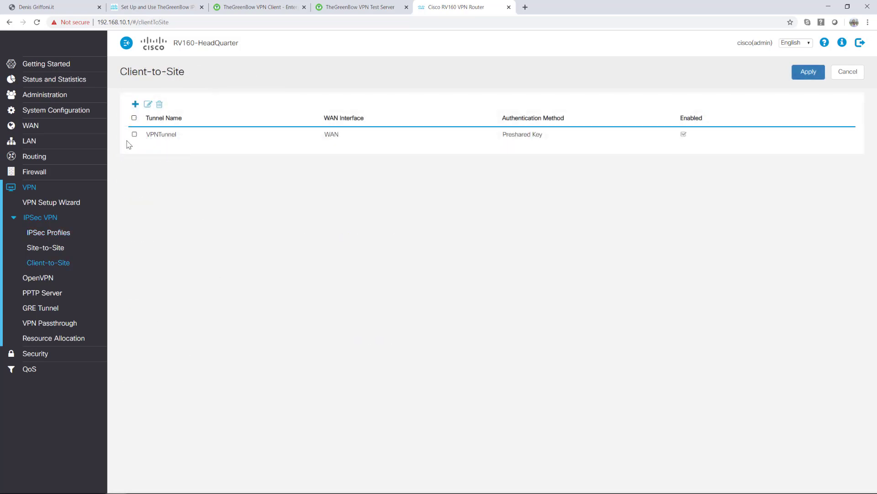
{"action": "left_click", "coordinate": [148, 104]}
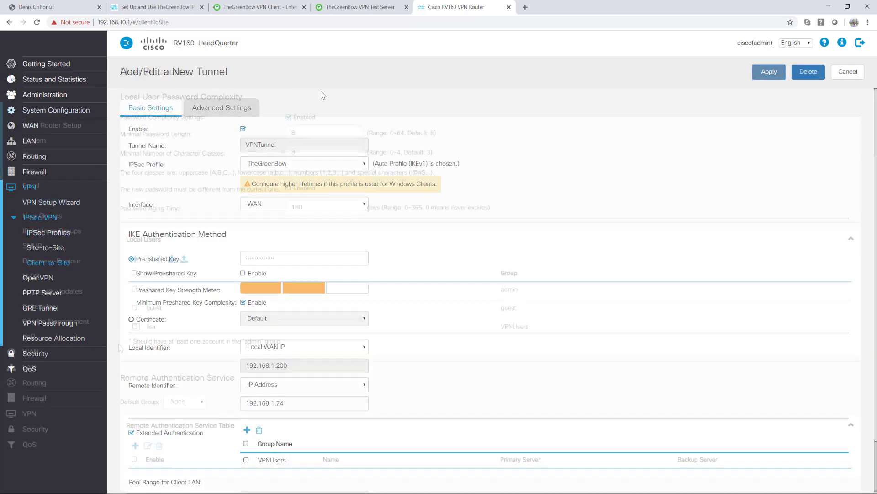
{"action": "left_click", "coordinate": [44, 201]}
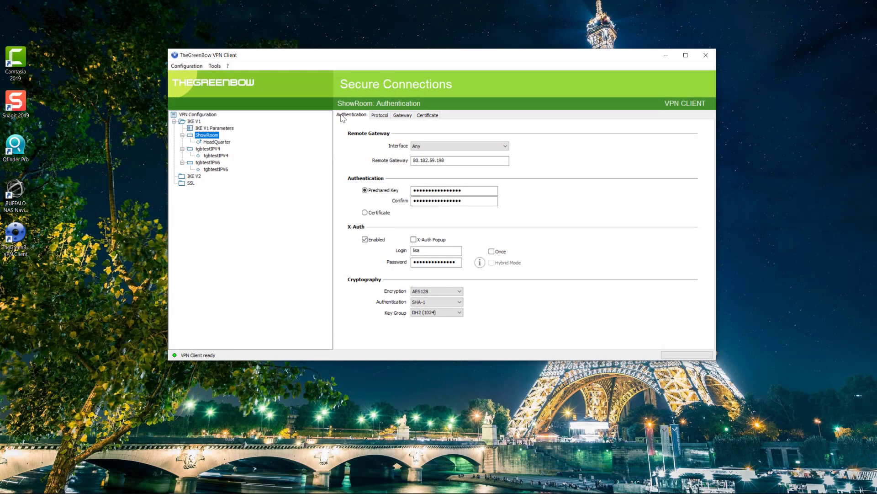
Step: Check ShowRoom's Protocol, Gateway and Certificate settings, then open the HeadQuarter tunnel
{"action": "left_click", "coordinate": [379, 116]}
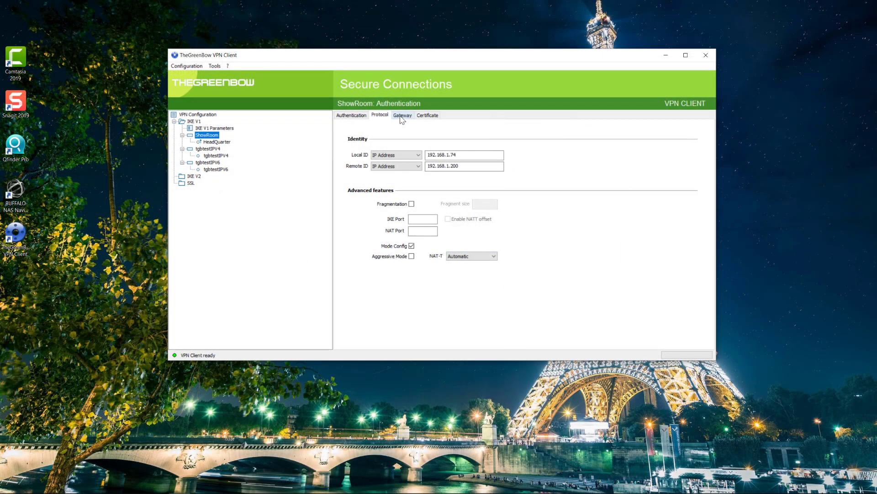
{"action": "left_click", "coordinate": [402, 115]}
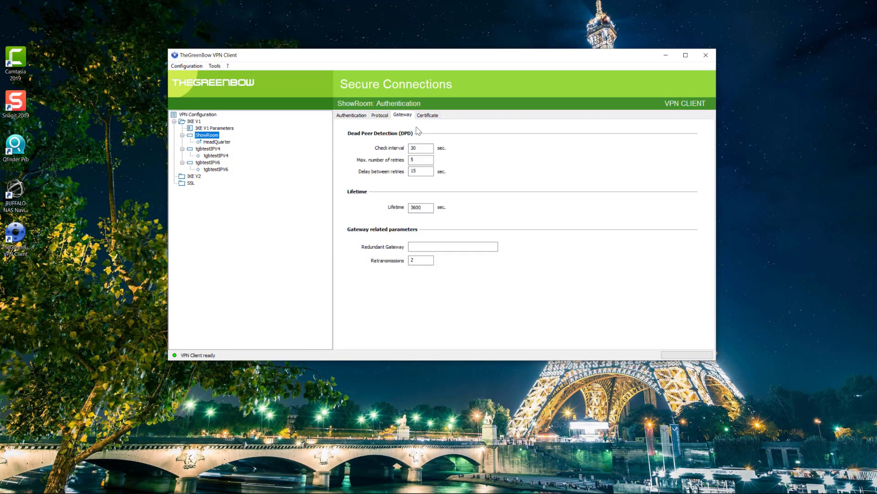
{"action": "left_click", "coordinate": [427, 115]}
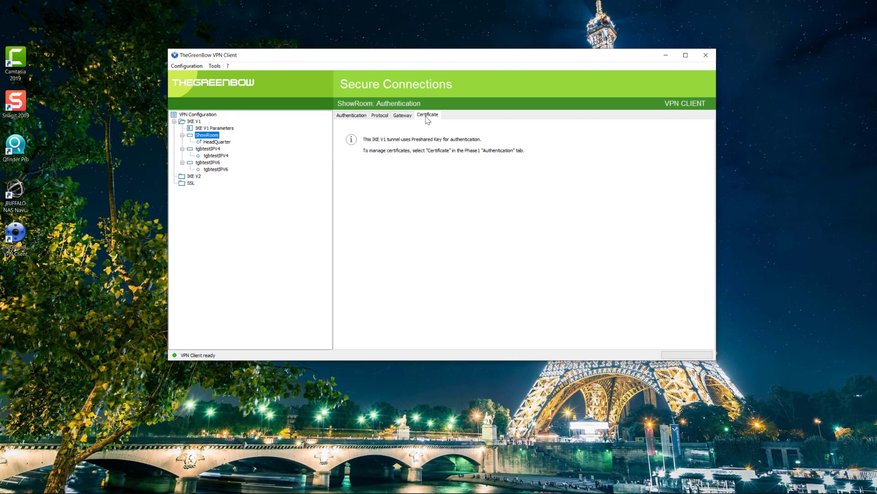
{"action": "left_click", "coordinate": [216, 142]}
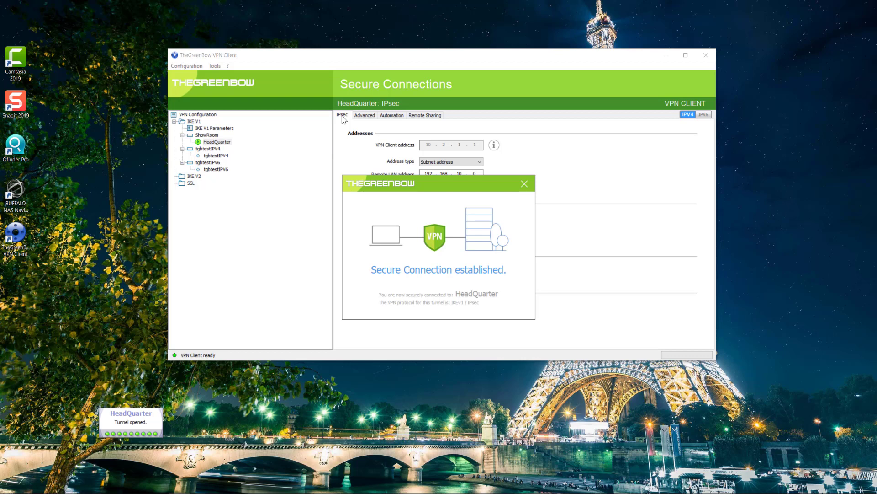
Step: Dismiss the connection popup and review HeadQuarter's Advanced, Automation and Remote Sharing settings
{"action": "left_click", "coordinate": [524, 184]}
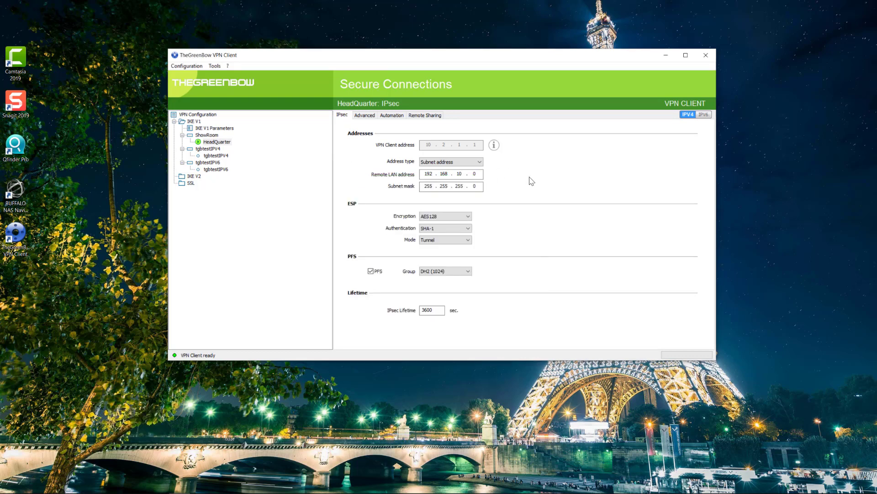
{"action": "left_click", "coordinate": [365, 115]}
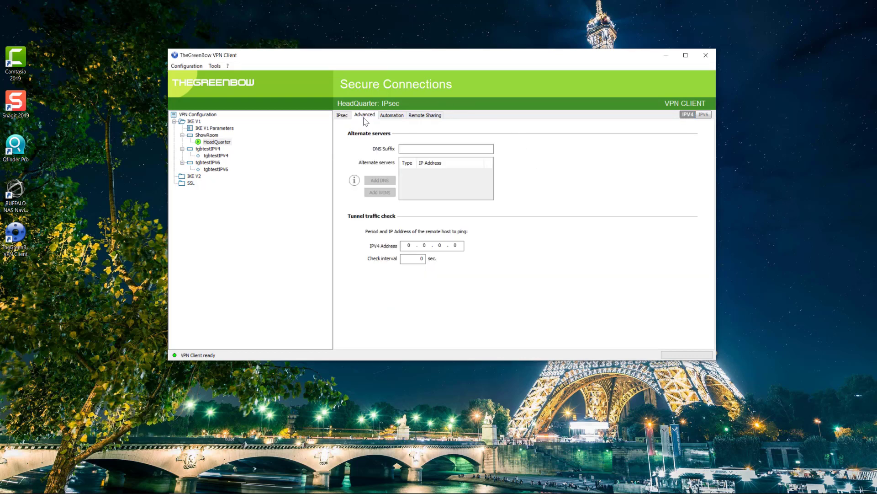
{"action": "mouse_move", "coordinate": [385, 130]}
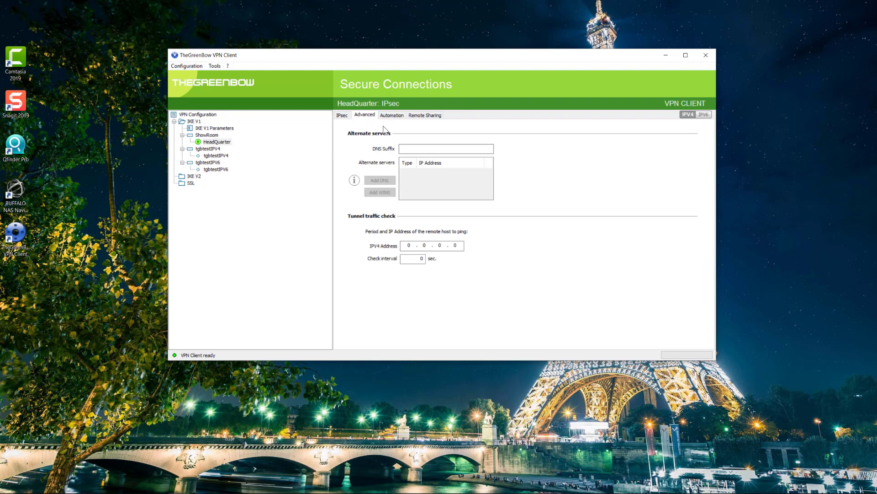
{"action": "left_click", "coordinate": [392, 115]}
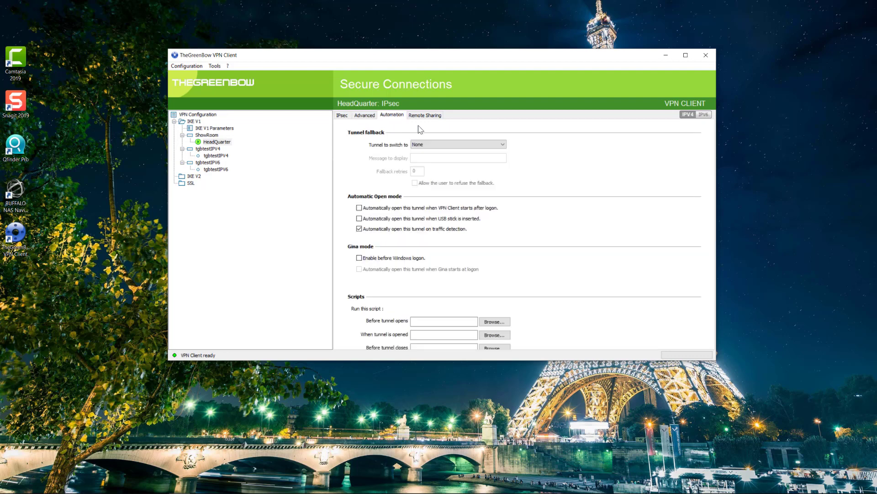
{"action": "left_click", "coordinate": [425, 115]}
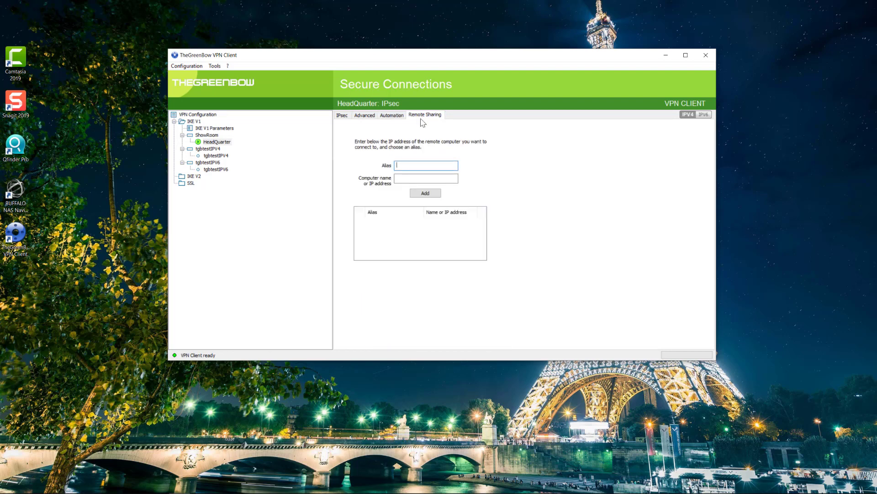
{"action": "left_click", "coordinate": [216, 156]}
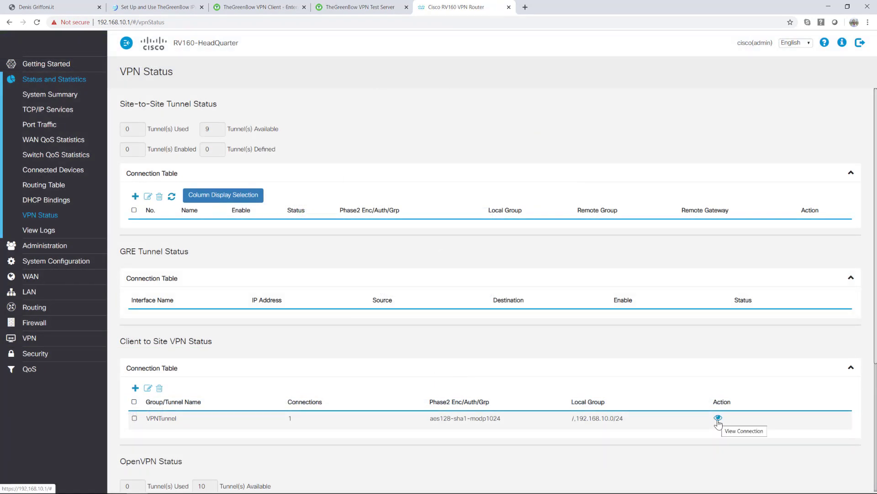
Step: View the VPNTunnel connection details showing one active client-to-site connection
{"action": "left_click", "coordinate": [718, 418]}
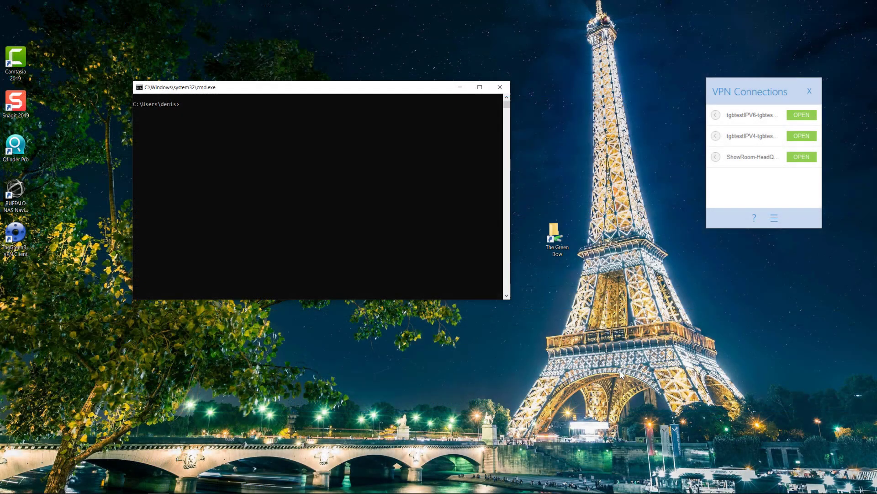
Step: Show ipconfig output, open the ShowRoom-HeadQuarter tunnel, dismiss its popup, and clear the console with cls
{"action": "type", "text": "ipconfig"}
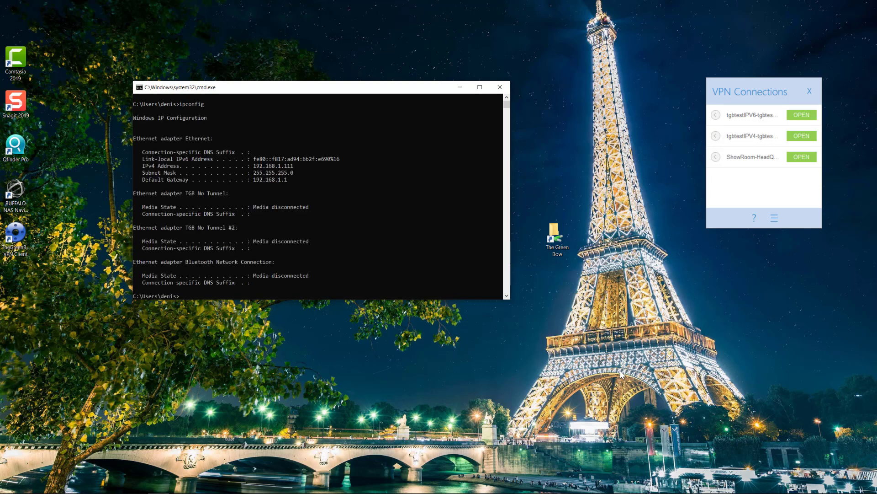
{"action": "left_click", "coordinate": [801, 156]}
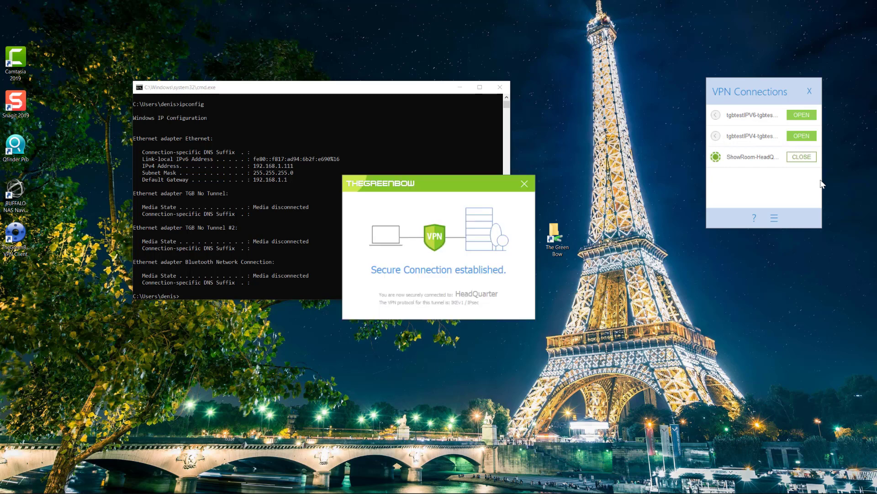
{"action": "left_click", "coordinate": [524, 183]}
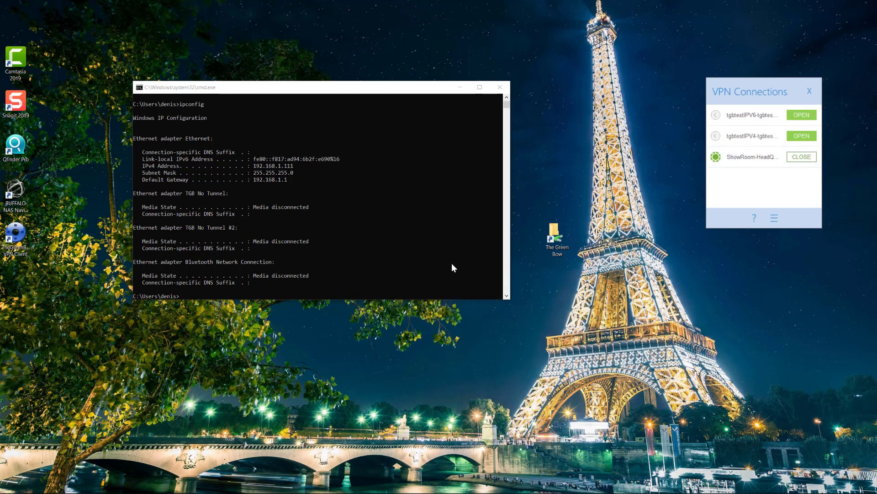
{"action": "type", "text": "cls"}
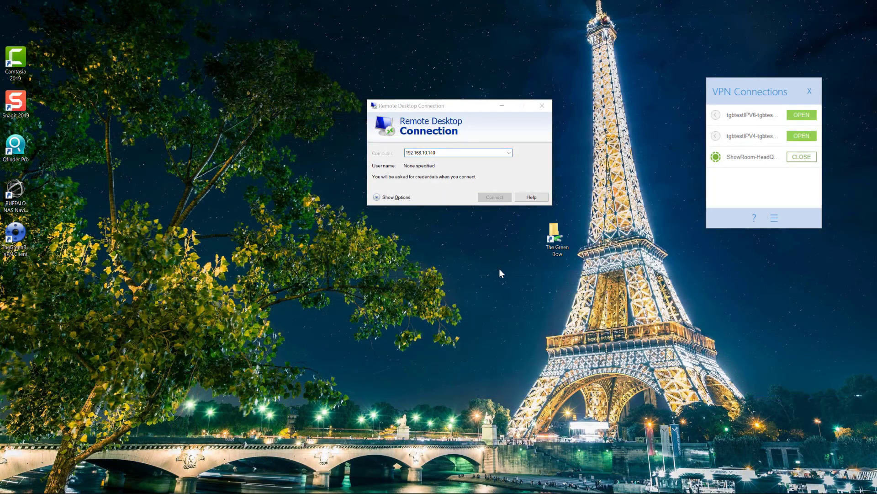
Step: Connect to 192.168.10.140, accept the certificate warning, and sign in as administrator
{"action": "left_click", "coordinate": [493, 196]}
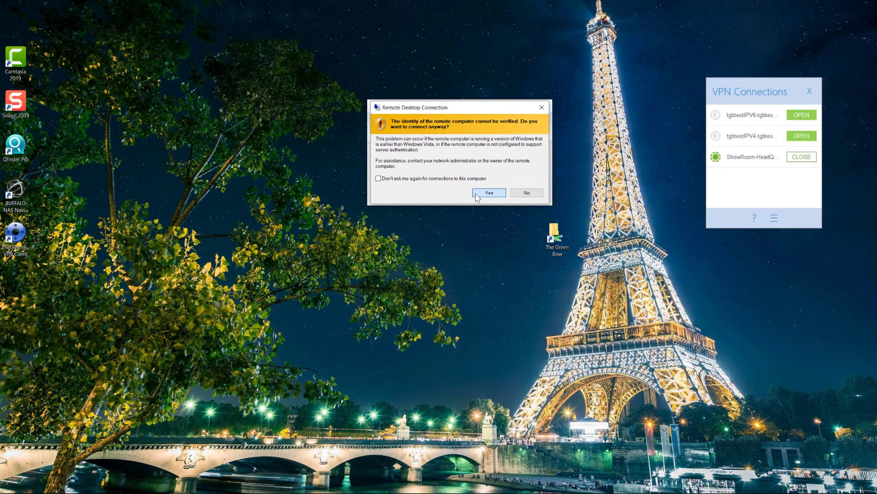
{"action": "left_click", "coordinate": [488, 193]}
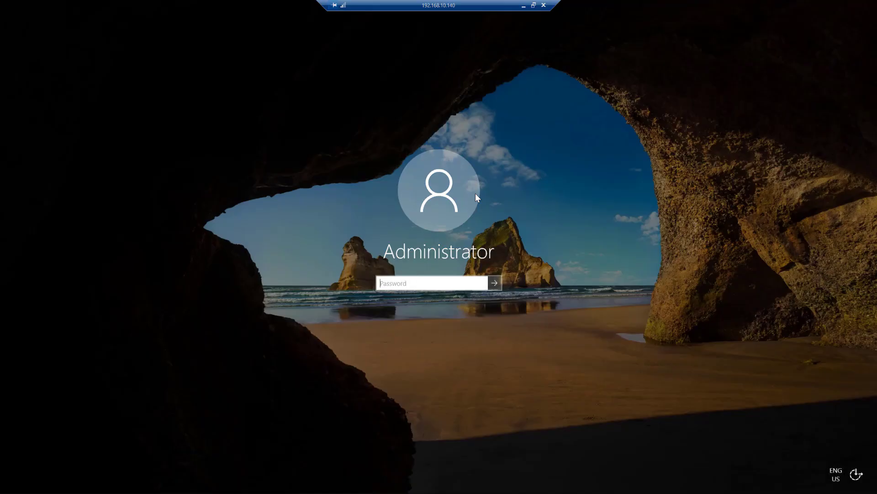
{"action": "mouse_move", "coordinate": [485, 404]}
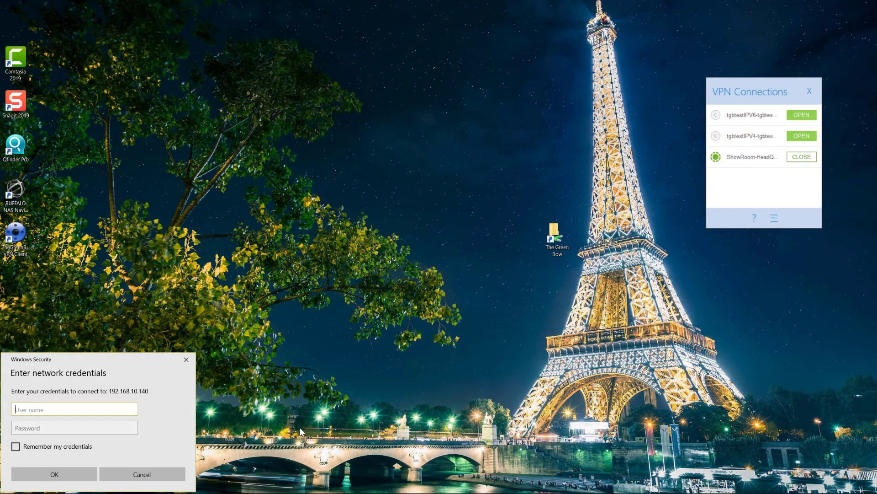
{"action": "type", "text": "administrator"}
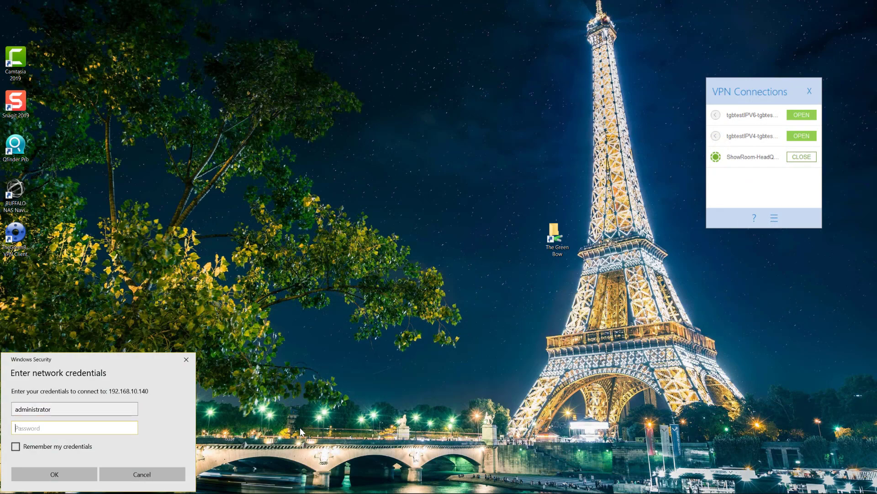
{"action": "type", "text": "••••"}
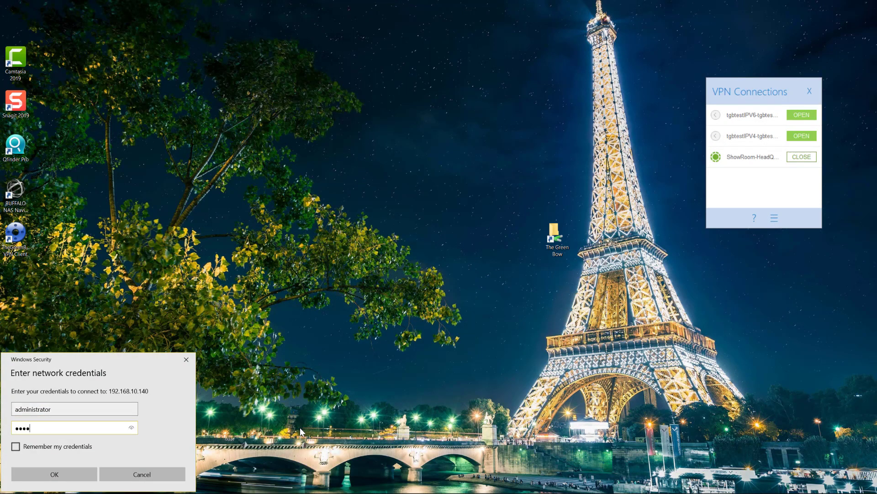
{"action": "left_click", "coordinate": [54, 474]}
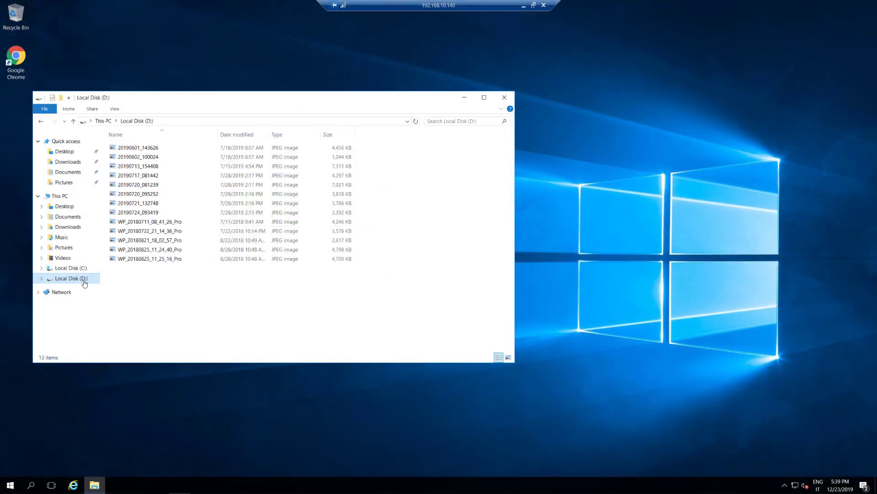
Step: Open the WP_20180821_18_02_57_Pro photo from the remote D drive in Paint
{"action": "left_click", "coordinate": [149, 239]}
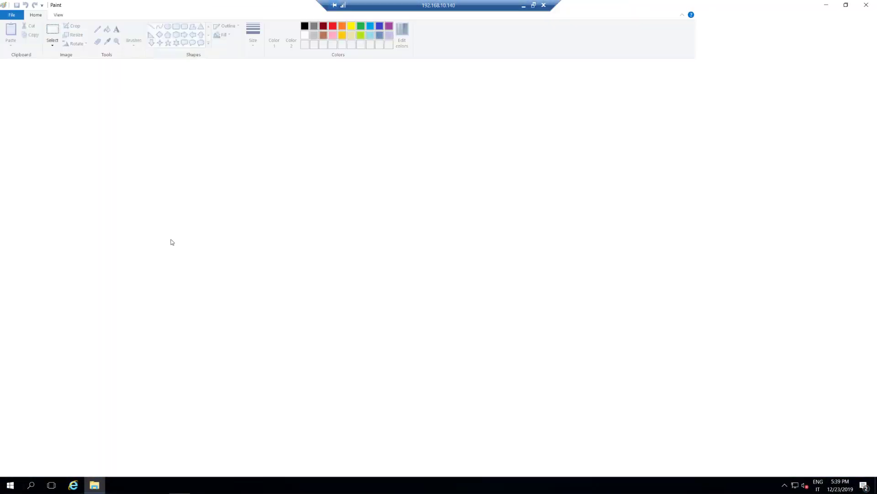
{"action": "left_click", "coordinate": [11, 15]}
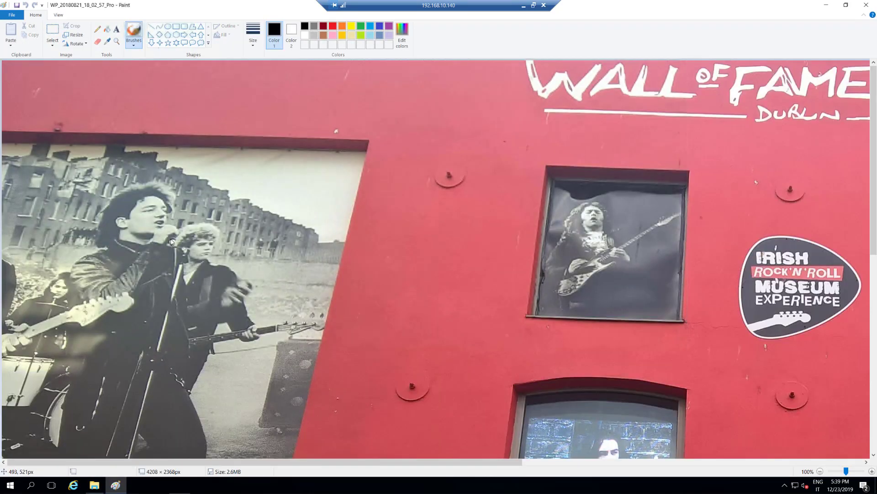